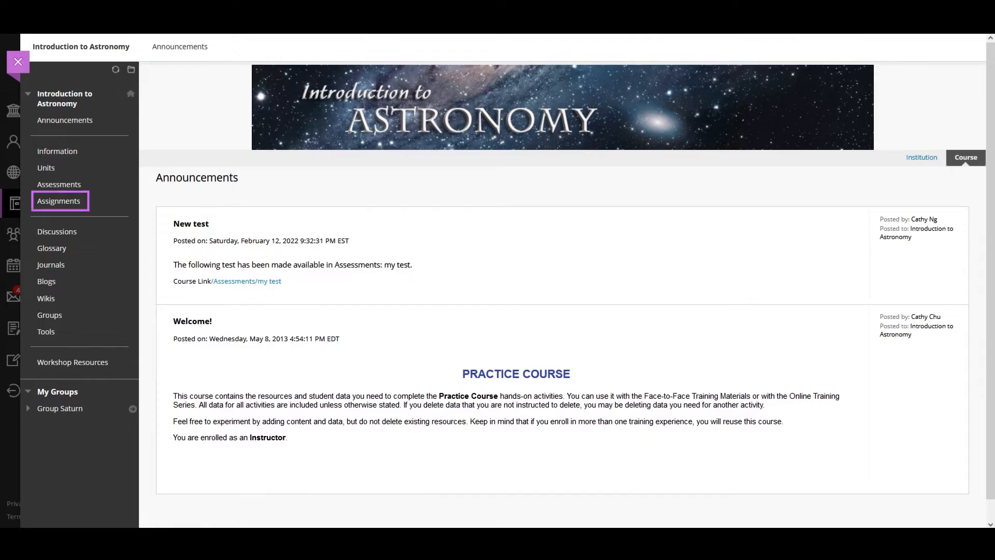
pyautogui.moveTo(72, 206)
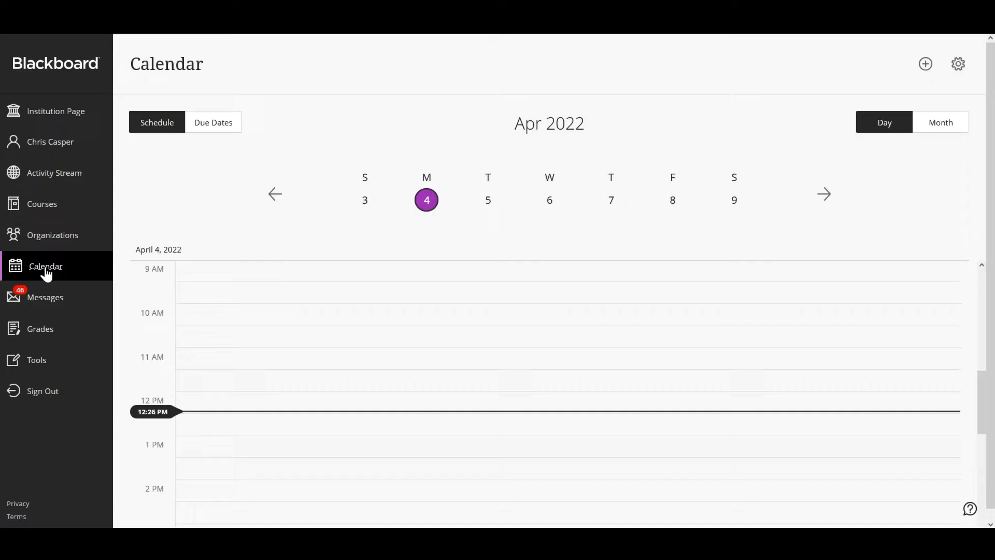
# - Open the Assignments page of the Introduction to Astronomy course
pyautogui.click(939, 122)
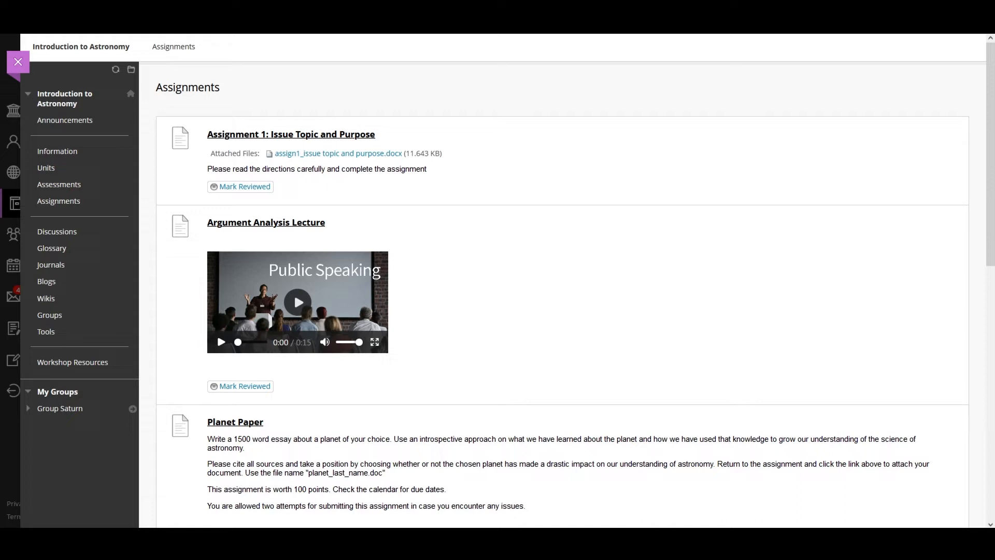
pyautogui.moveTo(245, 386)
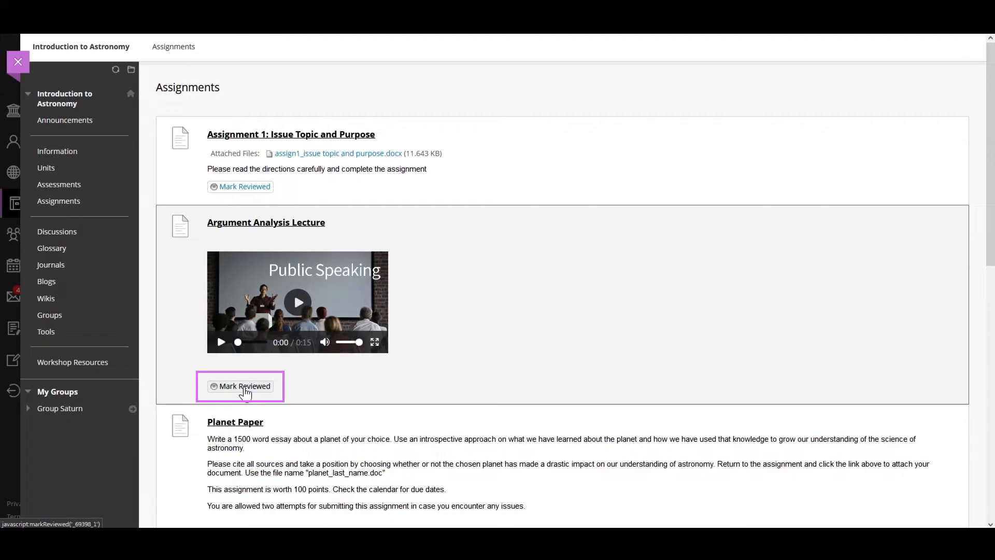
# - Mark the Argument Analysis Lecture item as reviewed and bring Assignment 2 into view
pyautogui.click(244, 386)
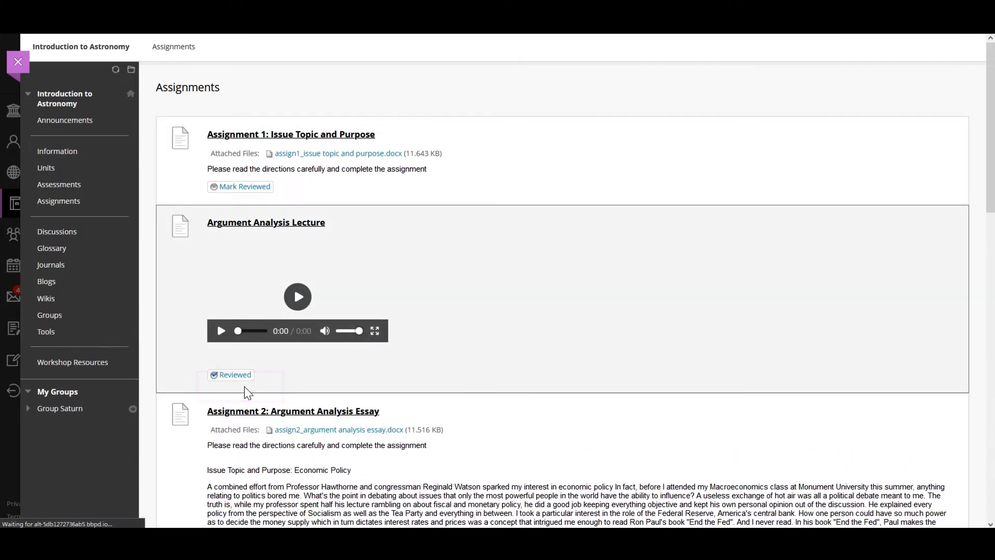
pyautogui.scroll(-3)
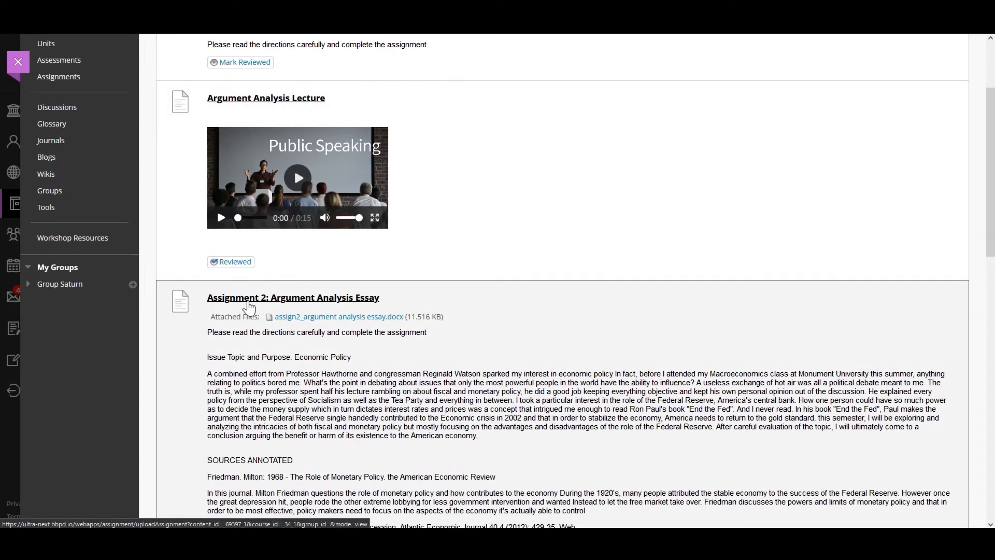
# - View Assignment 2: Argument Analysis Essay's submission history with its 70/75 grade and feedback
pyautogui.click(292, 297)
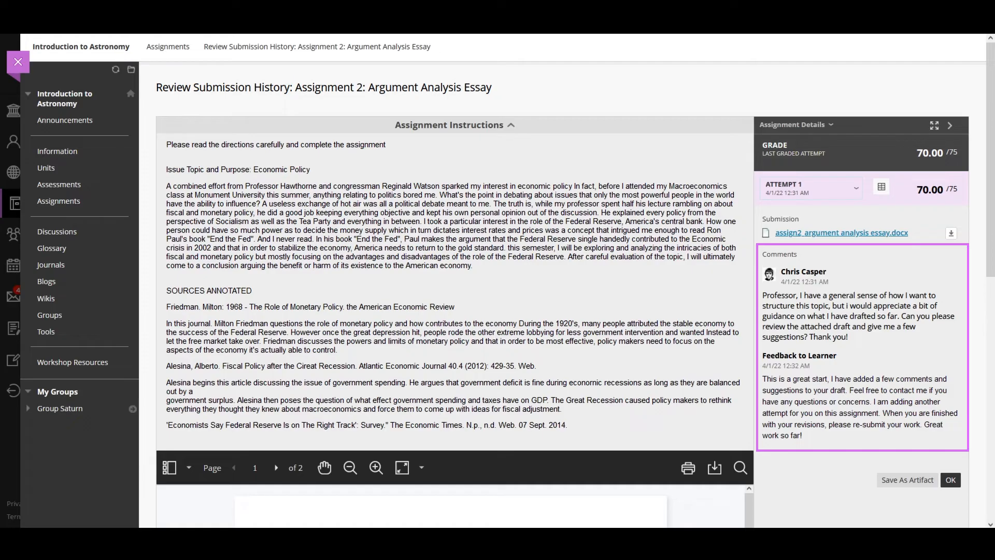
pyautogui.moveTo(894, 270)
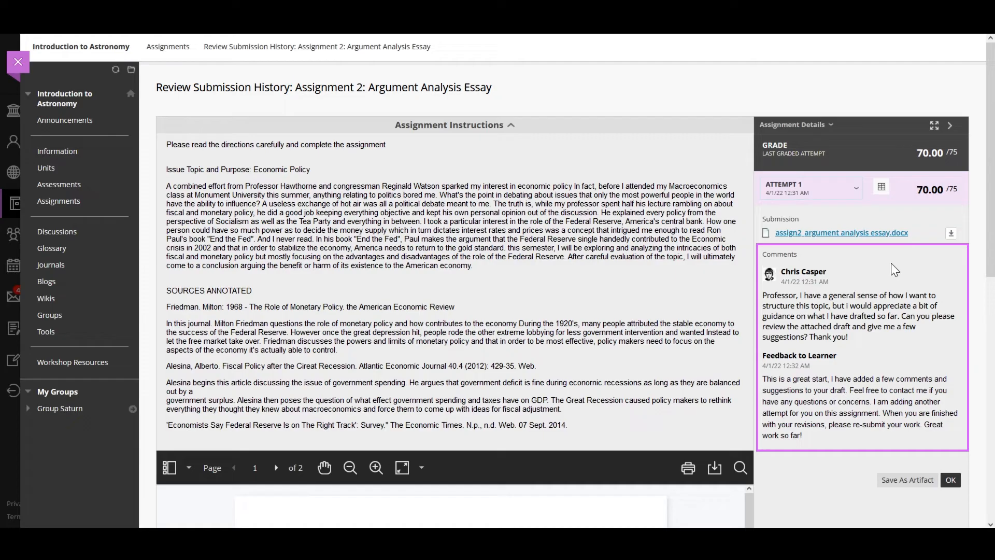